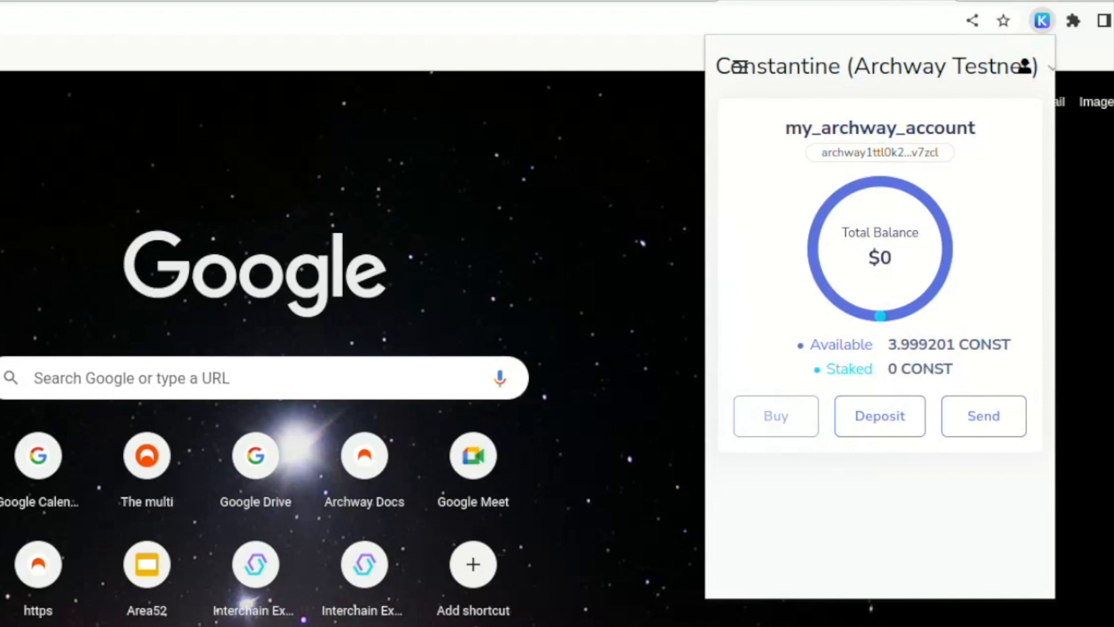
{"action": "mouse_move", "coordinate": [879, 199]}
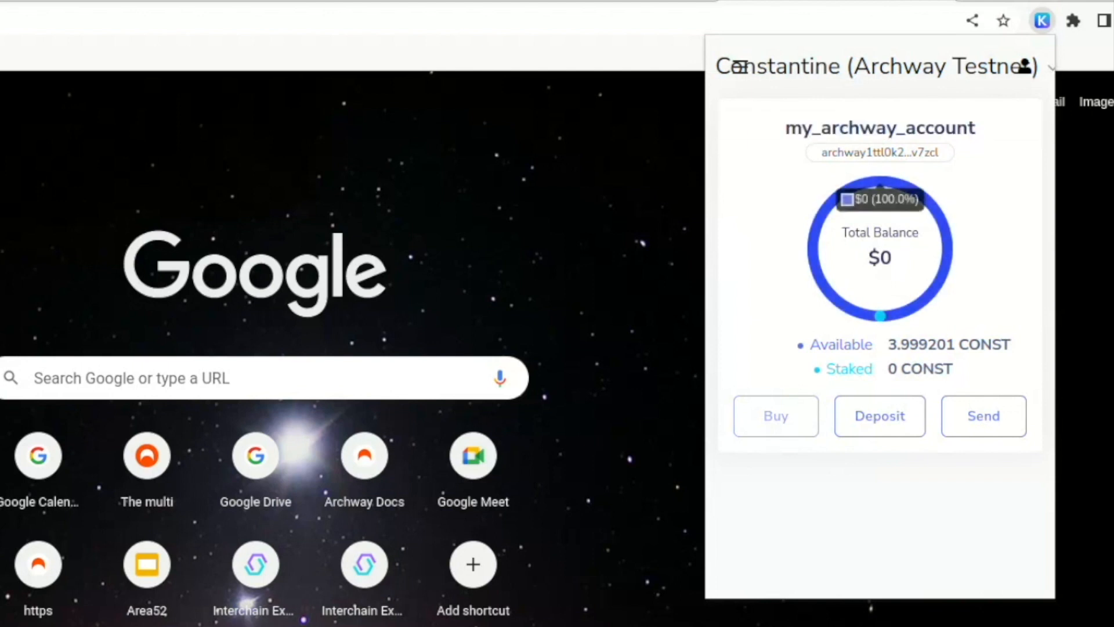
Close and reopen the Keplr wallet popup
{"action": "left_click", "coordinate": [879, 152]}
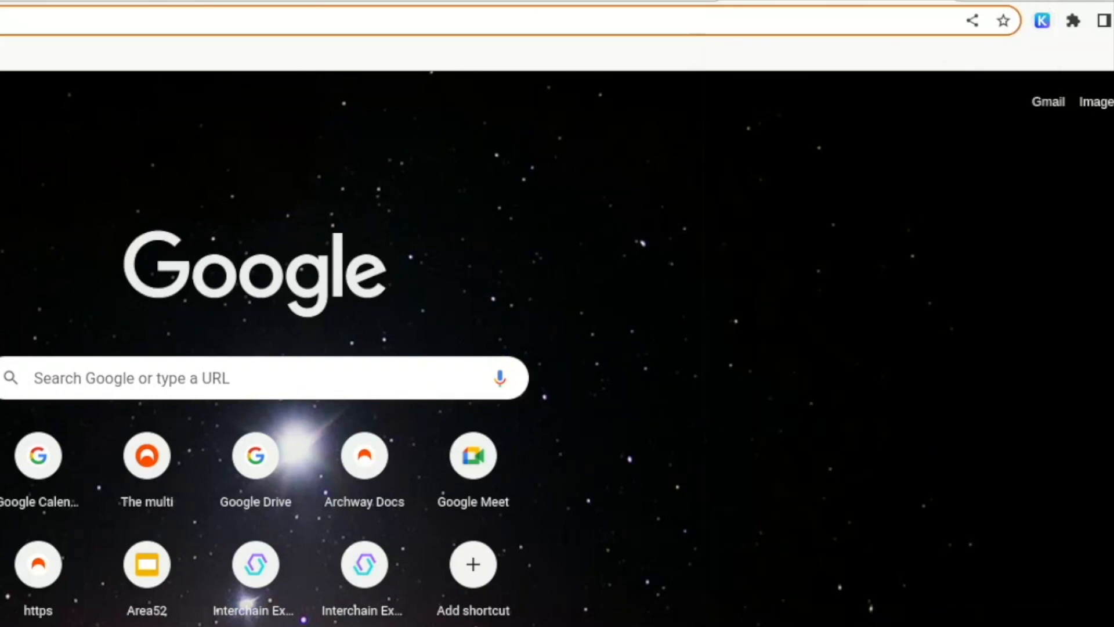
{"action": "left_click", "coordinate": [1042, 21]}
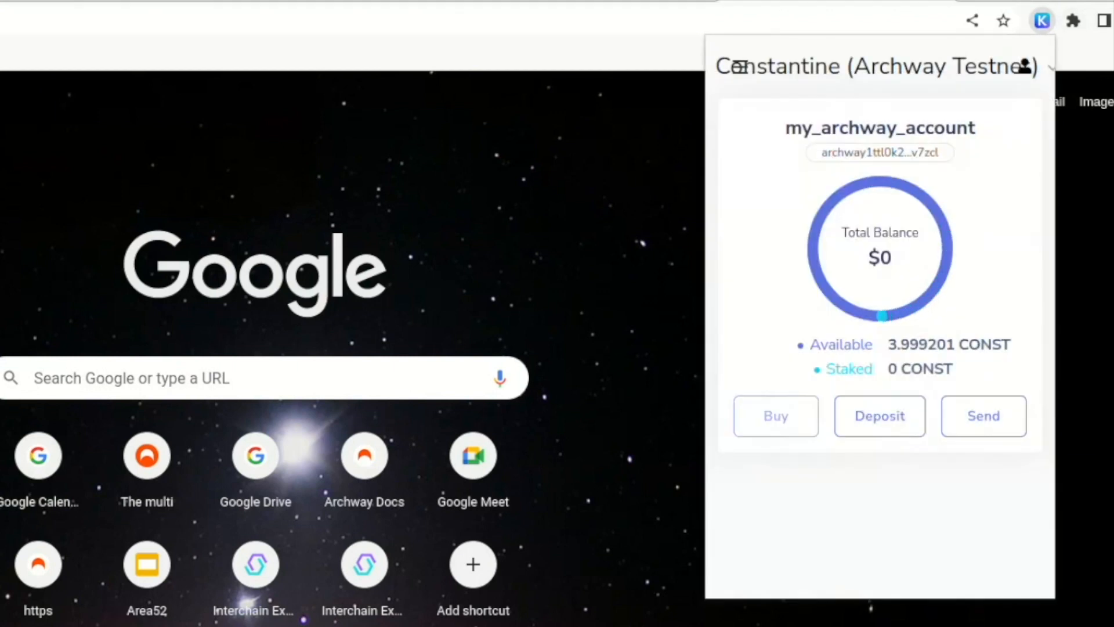
{"action": "left_click", "coordinate": [880, 151]}
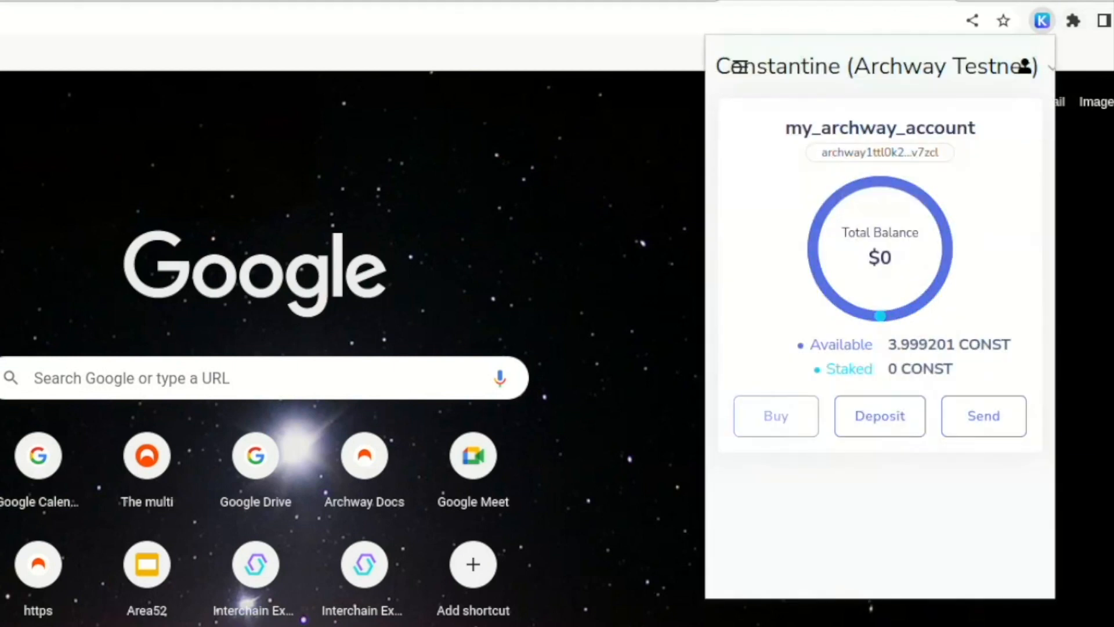
{"action": "left_click", "coordinate": [983, 415]}
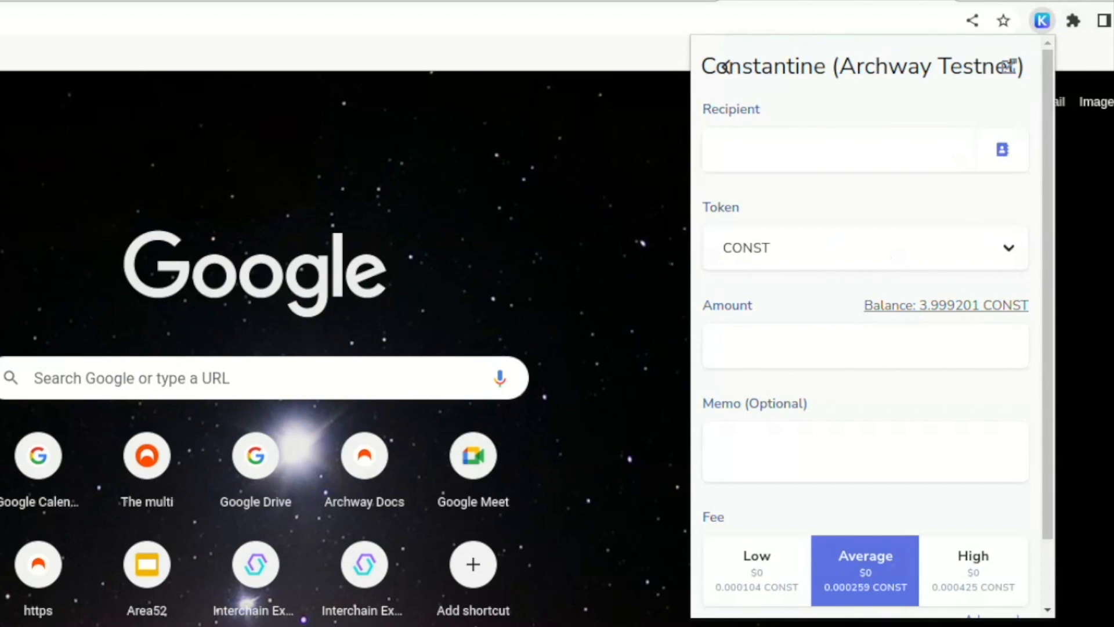
{"action": "left_click", "coordinate": [839, 149]}
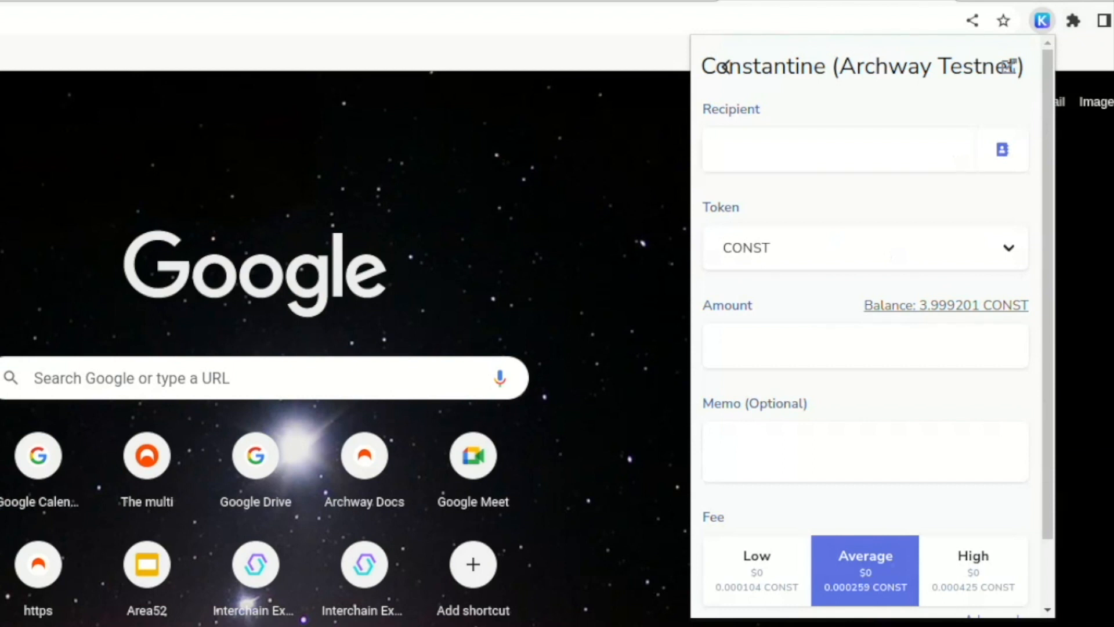
{"action": "type", "text": "tl0k2qulxlvmkqh46xm6grap9en8zzyxv7zc"}
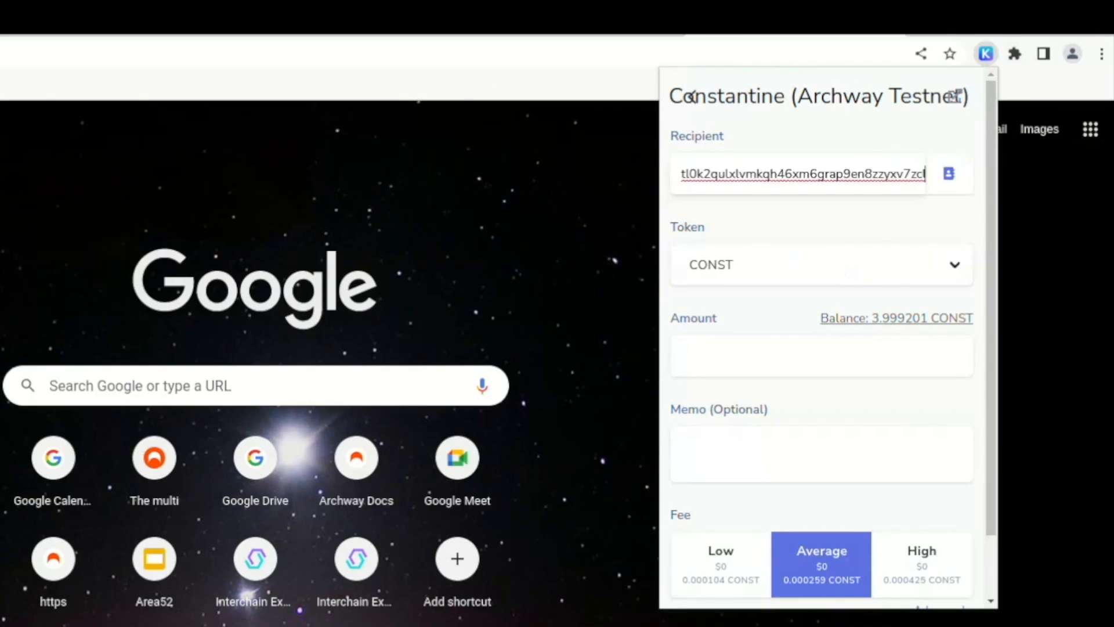
Add address-book contact 'my cool friend' with address archway1ttl0k2qulxlvmkqh46xm6grap9en8zzyxv, then return to sending
{"action": "left_click", "coordinate": [949, 174]}
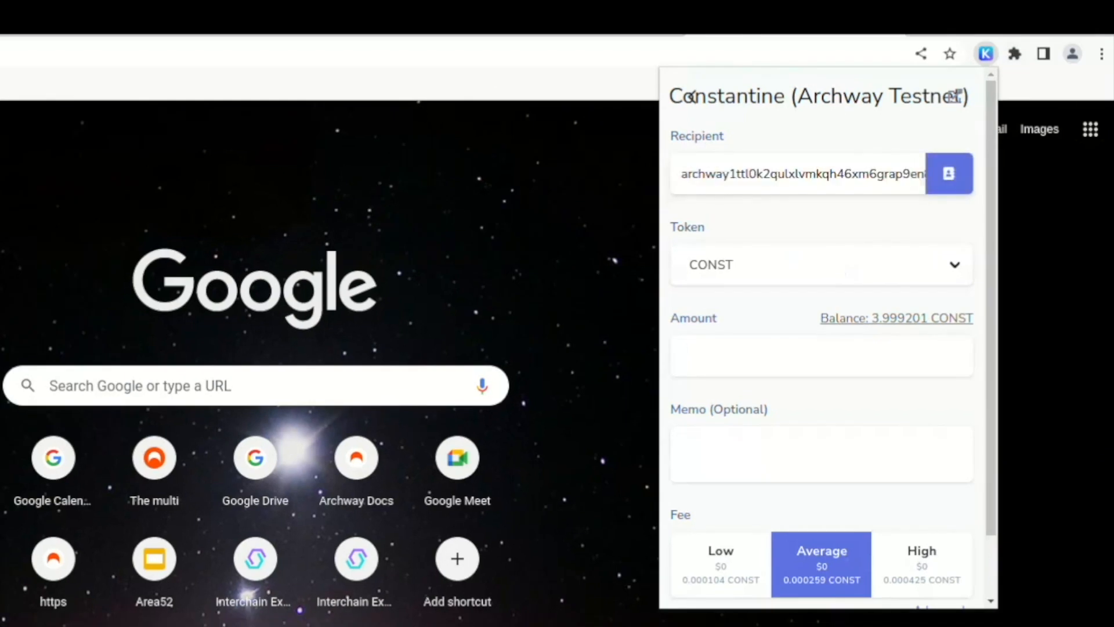
{"action": "left_click", "coordinate": [948, 173]}
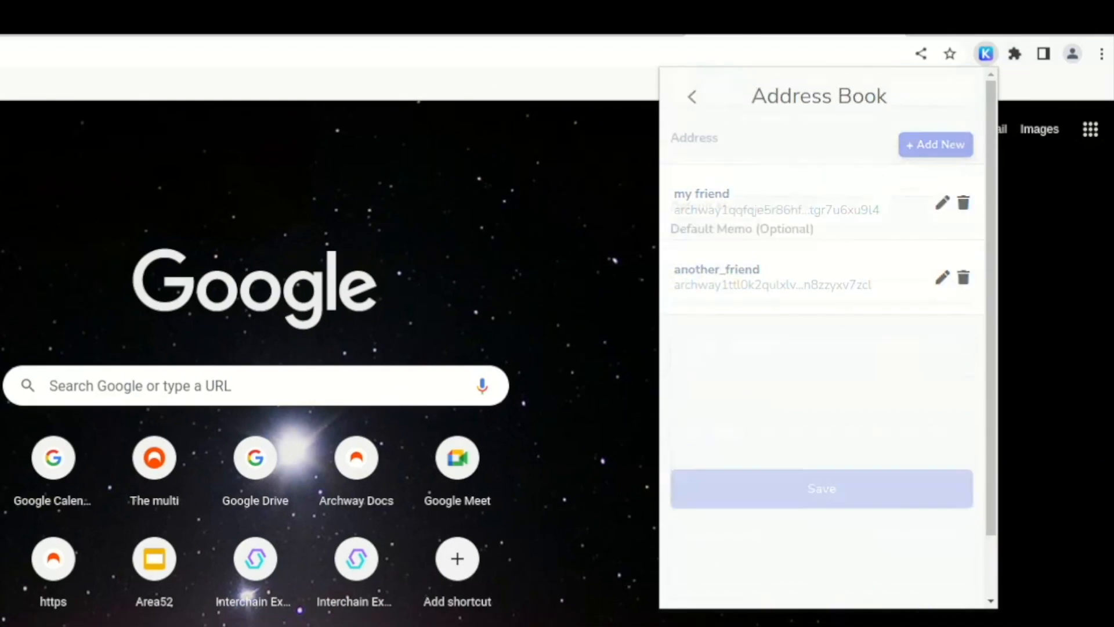
{"action": "left_click", "coordinate": [935, 144]}
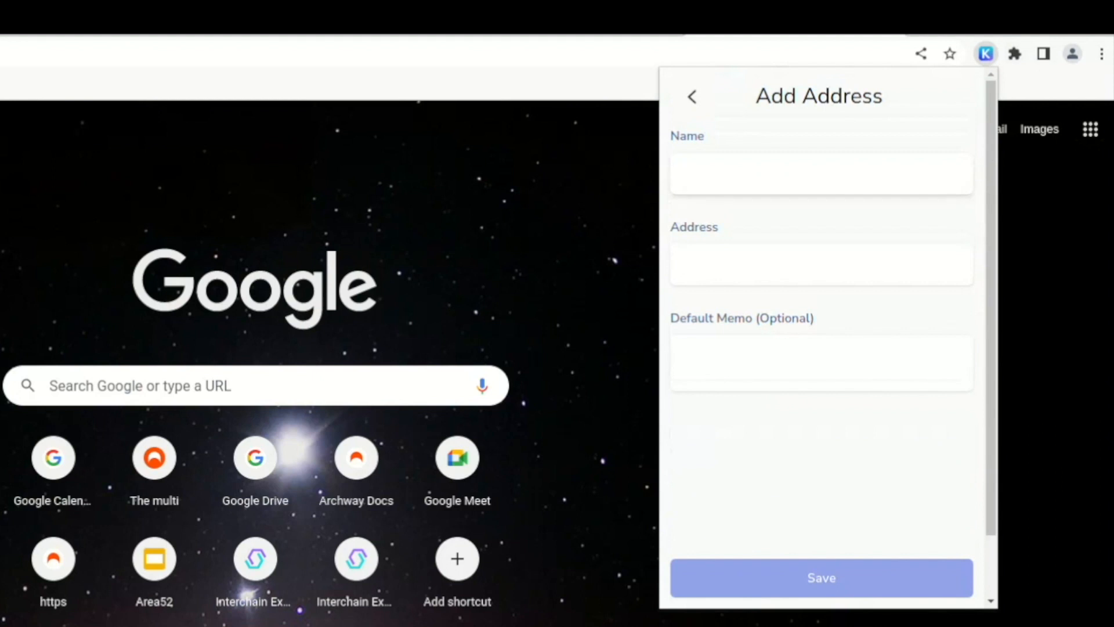
{"action": "type", "text": "m"}
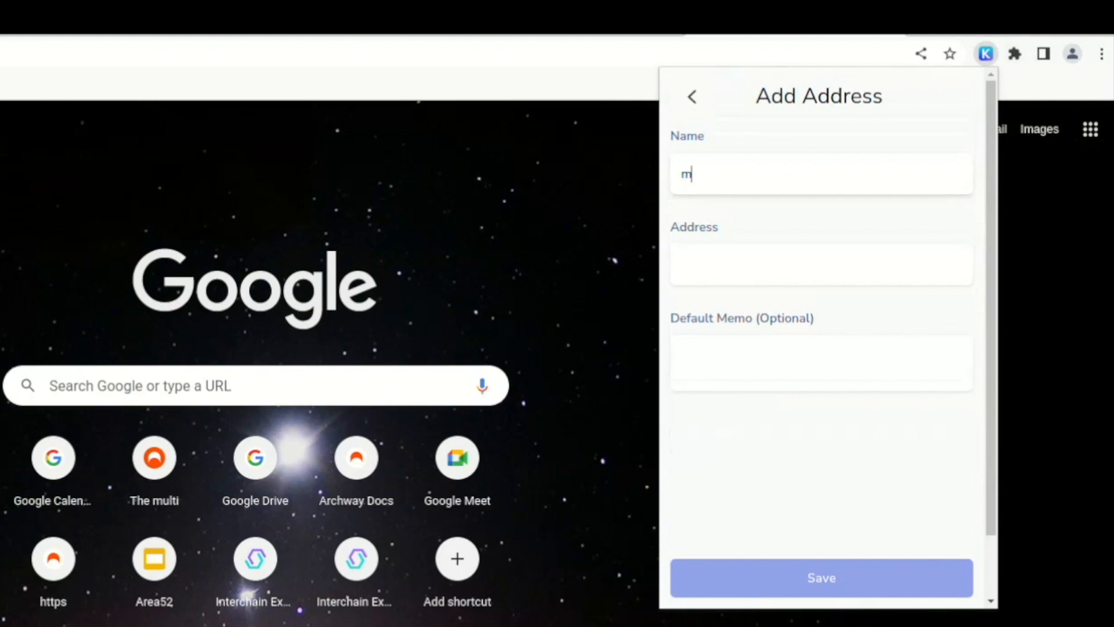
{"action": "type", "text": "y cool friend"}
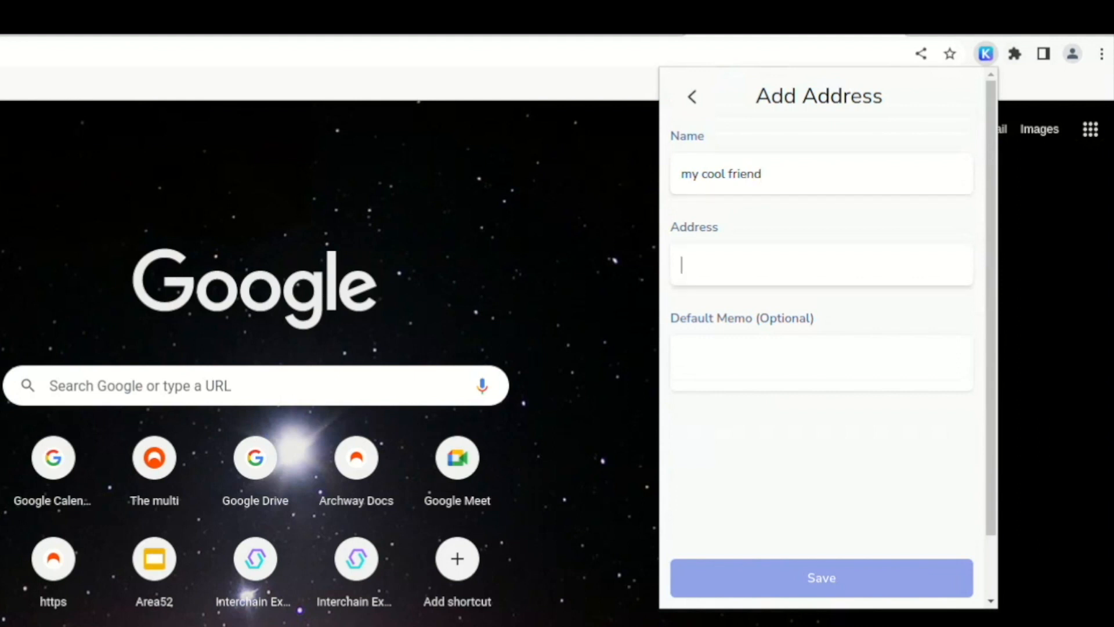
{"action": "type", "text": "archway1ttl0k2qulxlvmkqh46xm6grap9en8zzyxv"}
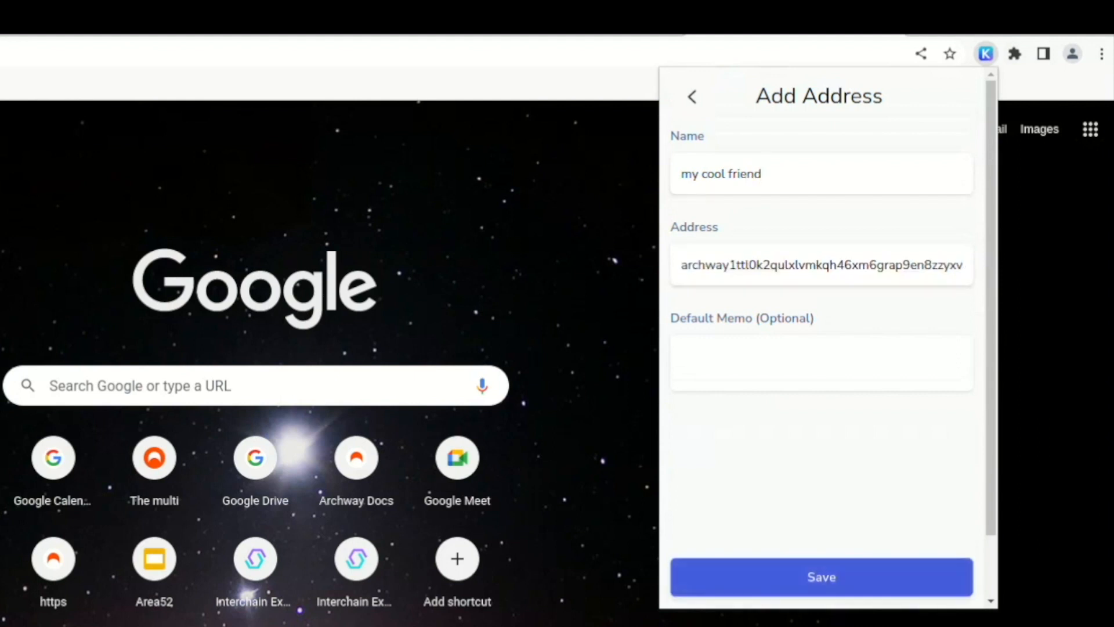
{"action": "left_click", "coordinate": [820, 576]}
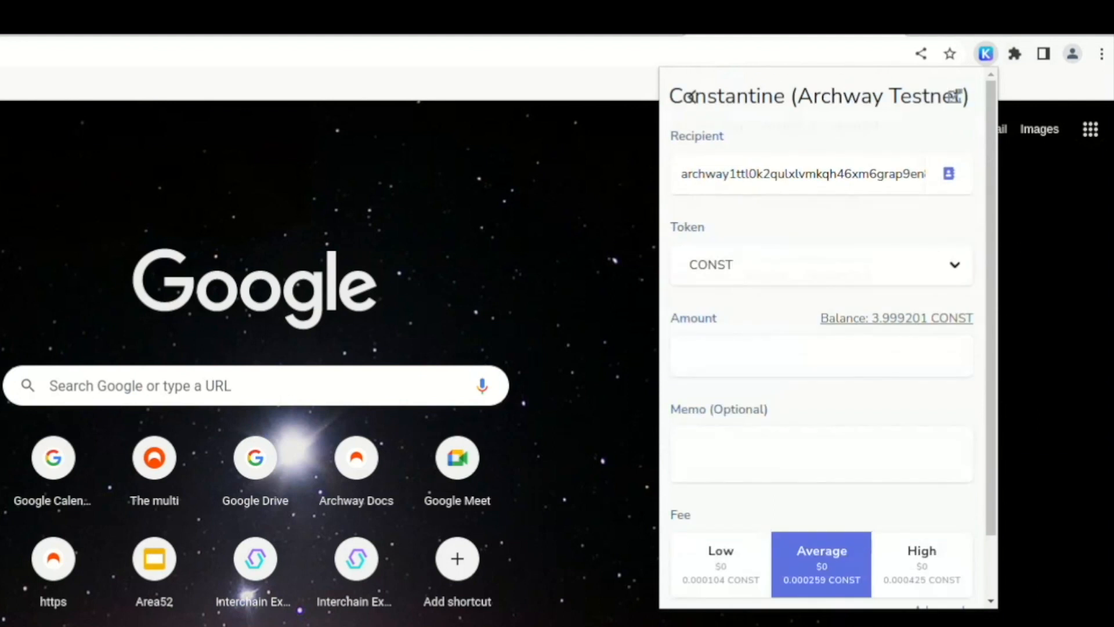
Enter an amount of 1 CONST and submit the transfer
{"action": "scroll", "scroll_direction": "down", "scroll_amount": 3}
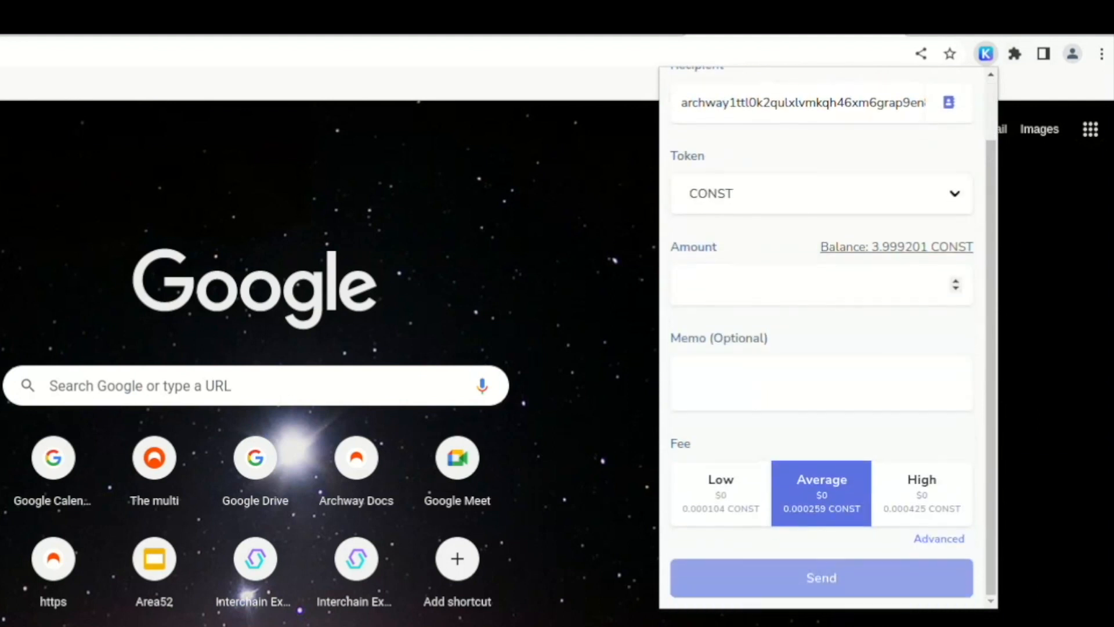
{"action": "type", "text": "1"}
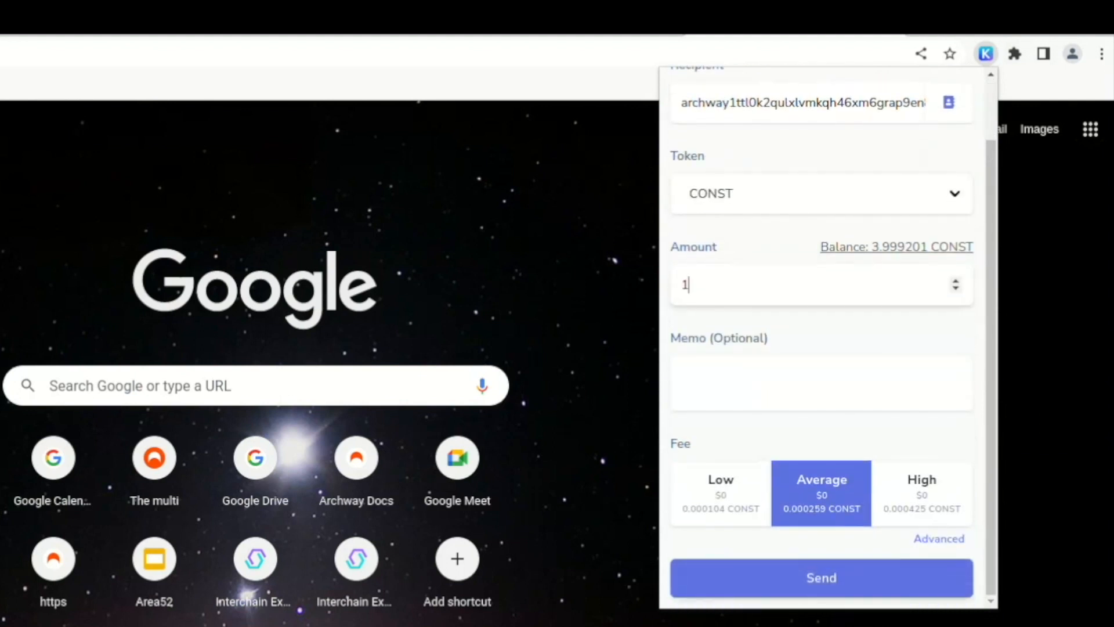
{"action": "type", "text": "sdf"}
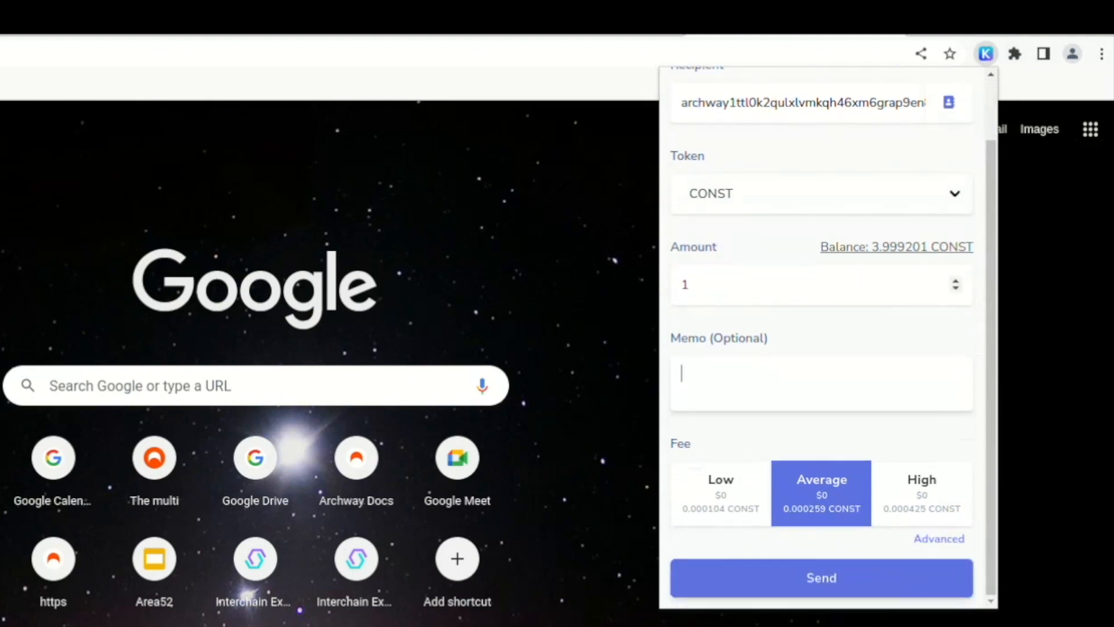
{"action": "left_click", "coordinate": [821, 577]}
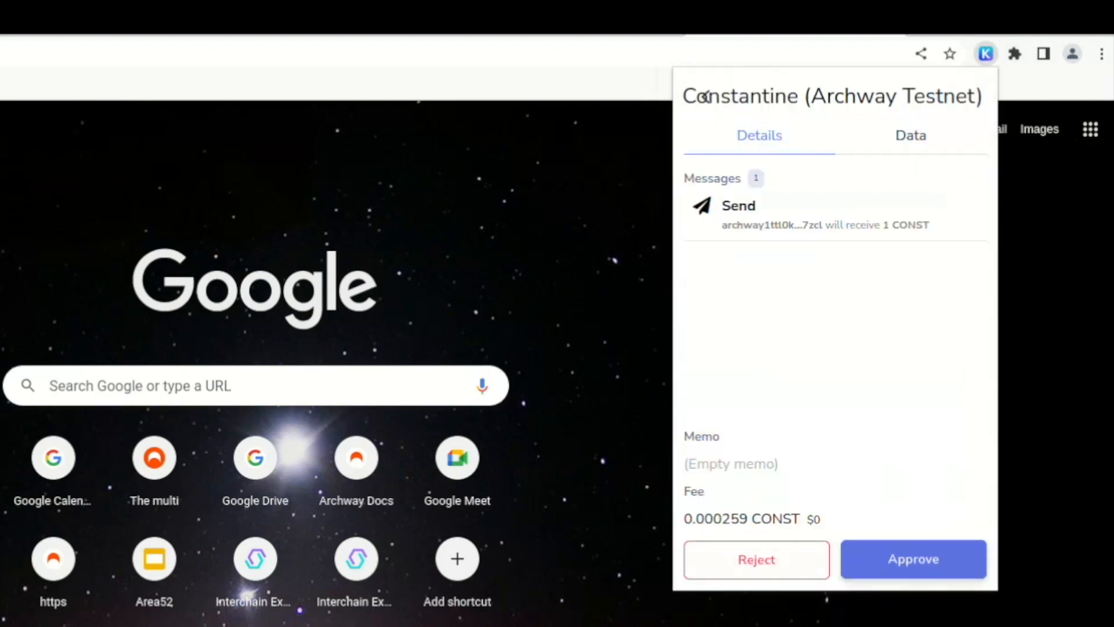
Check the transaction's Data tab, then approve the 1 CONST send
{"action": "left_click", "coordinate": [911, 136]}
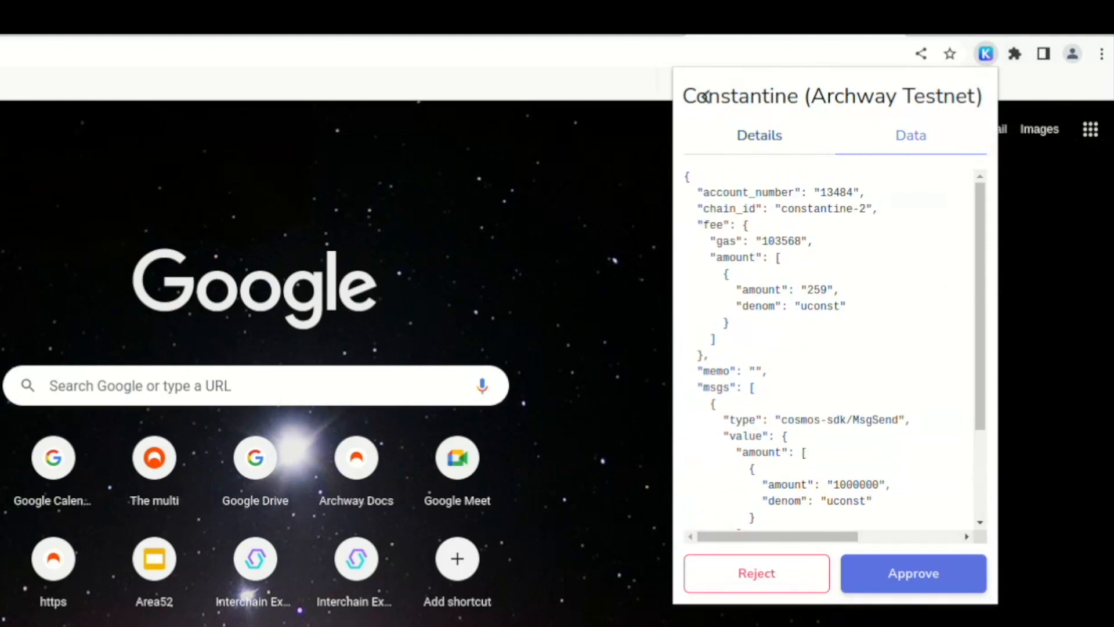
{"action": "left_click", "coordinate": [758, 135]}
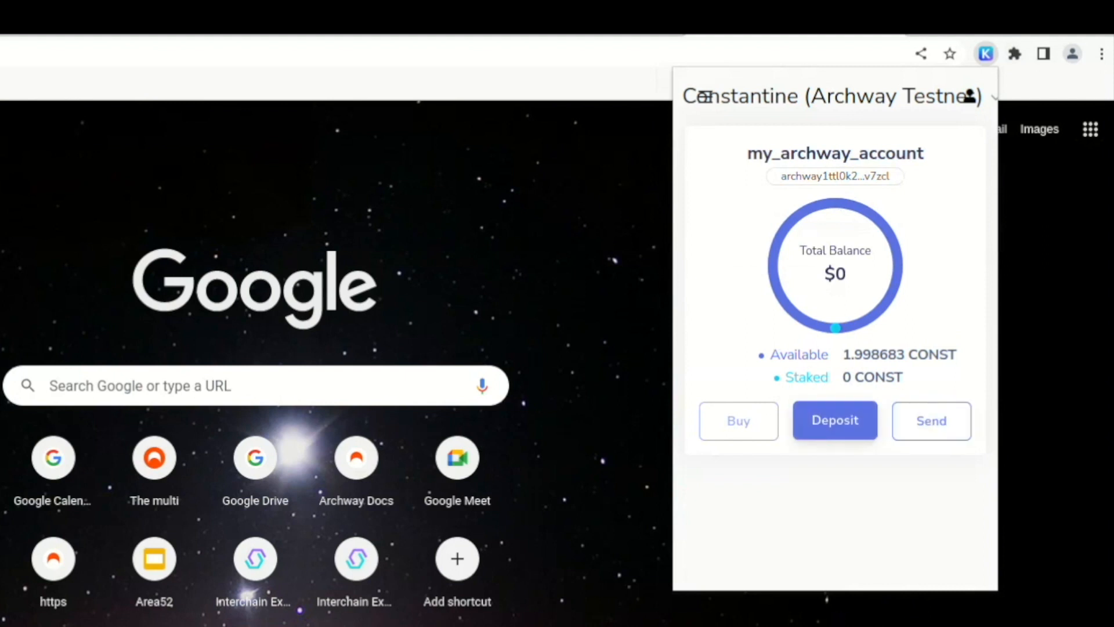
Display the deposit QR code for my_archway_account
{"action": "left_click", "coordinate": [835, 421]}
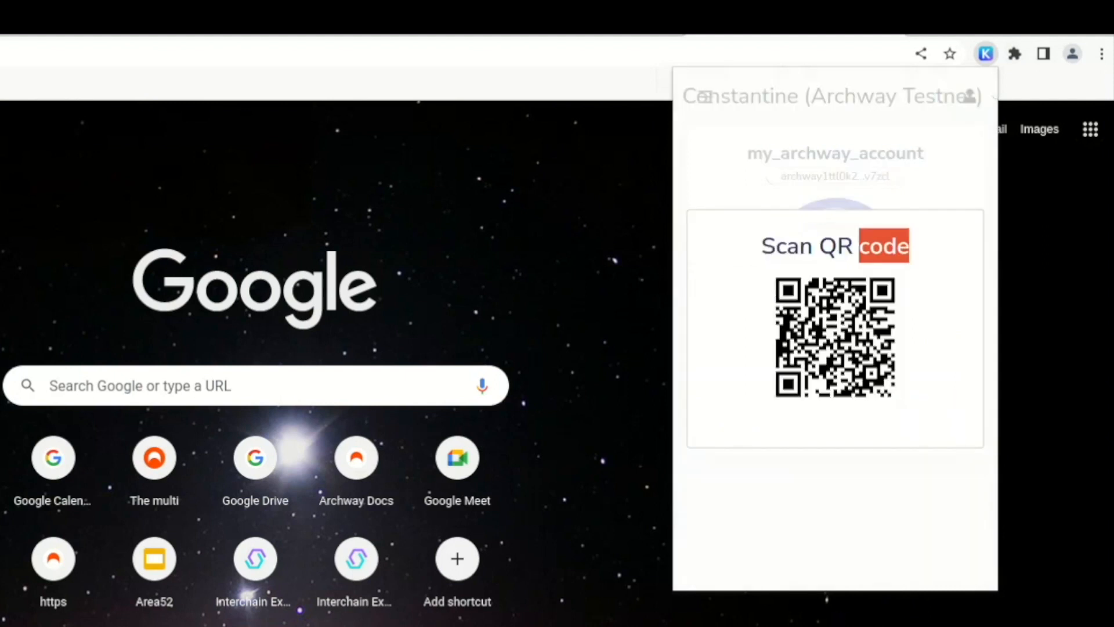